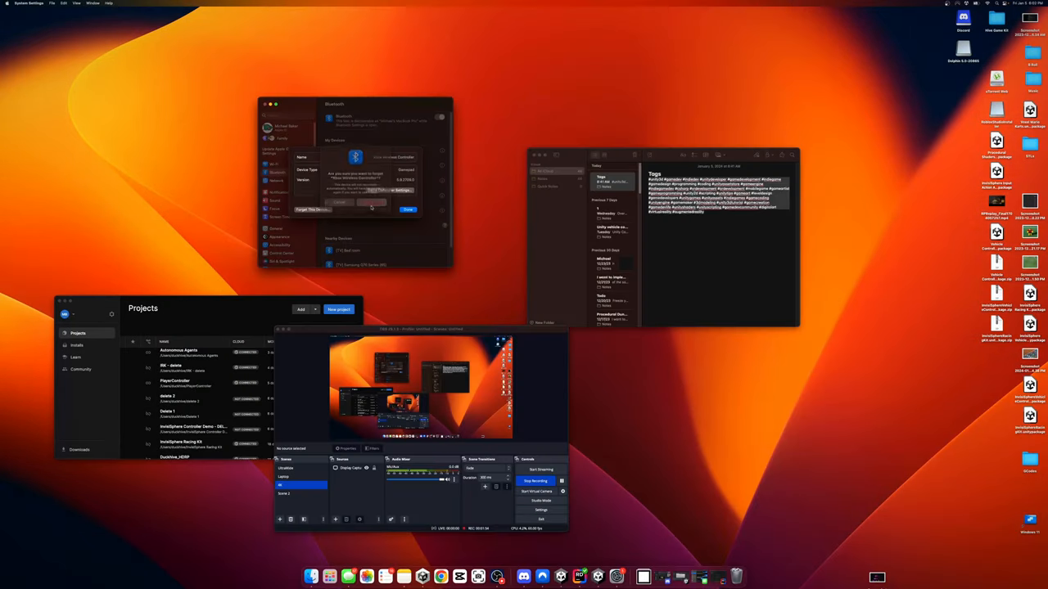
Step: Cancel forgetting the Xbox Wireless Controller and close its device details
{"action": "left_click", "coordinate": [339, 202]}
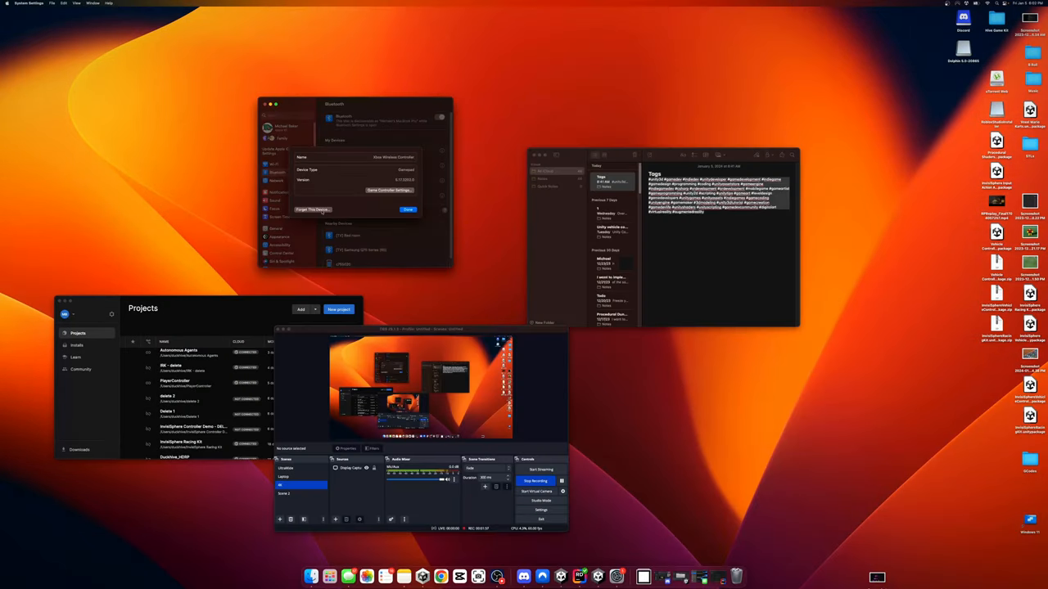
{"action": "left_click", "coordinate": [312, 210]}
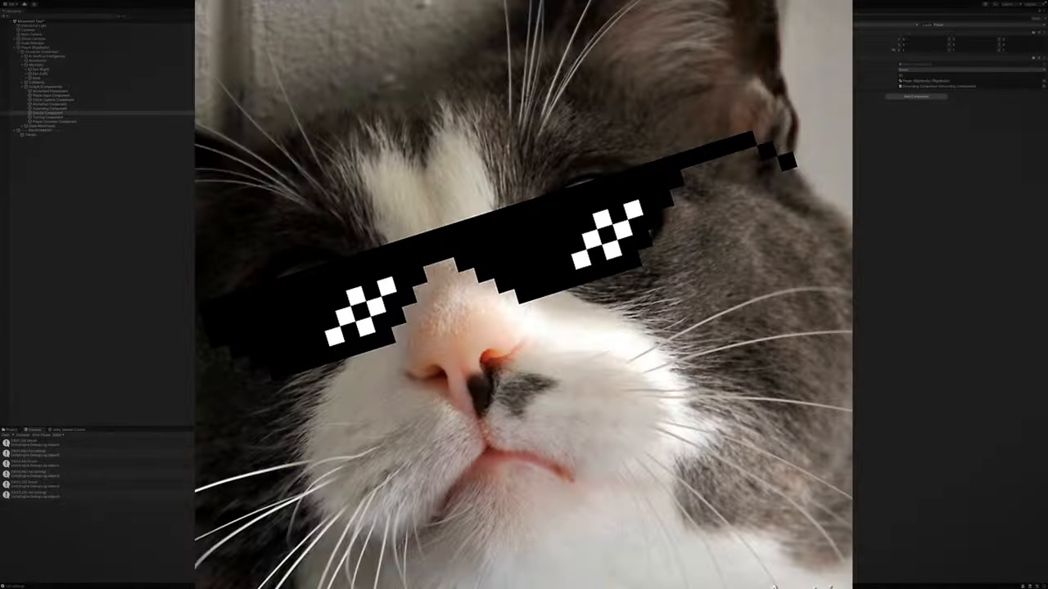
Step: Select the Turning Component and start Play mode on the Movement Test scene
{"action": "left_click", "coordinate": [515, 4]}
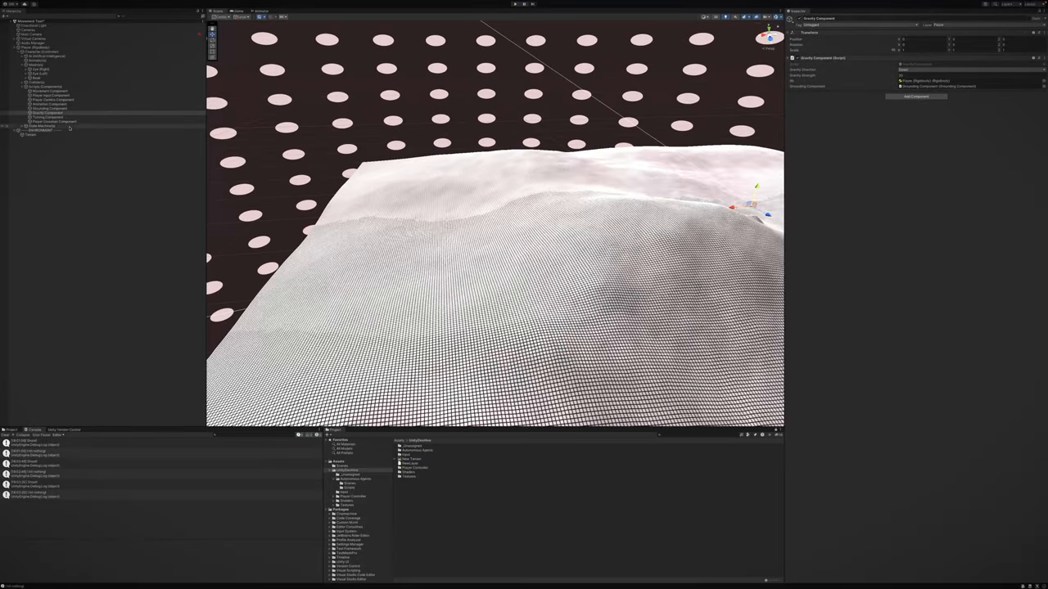
{"action": "left_click", "coordinate": [47, 117]}
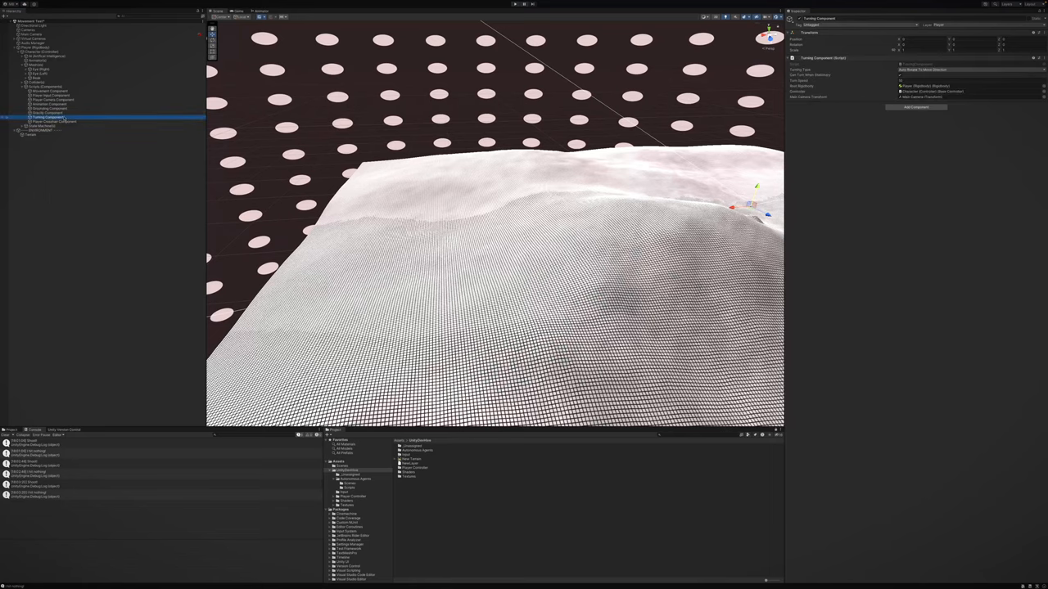
{"action": "left_click", "coordinate": [490, 18]}
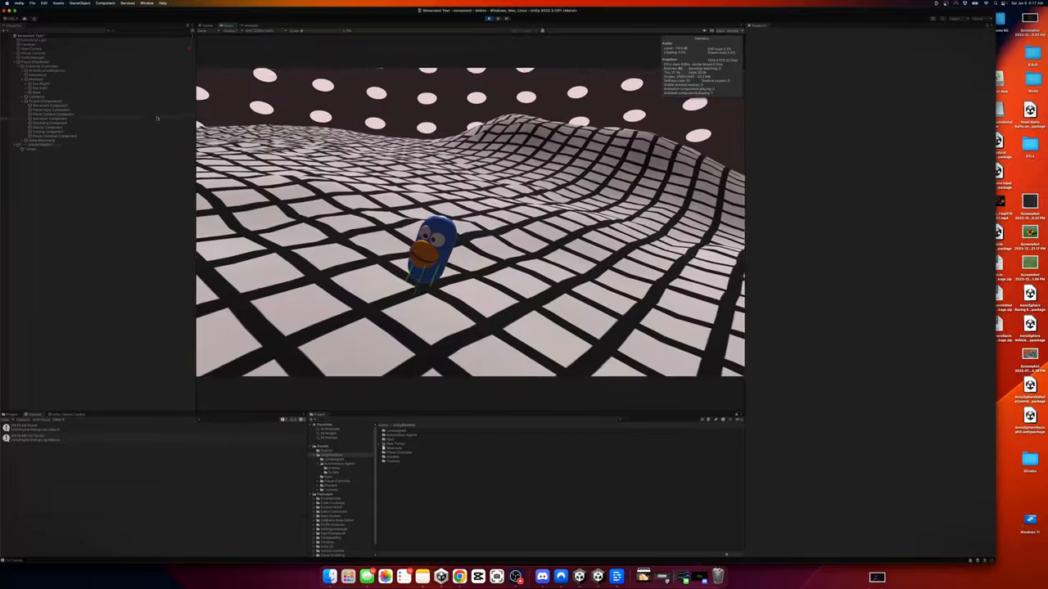
Step: Select Movement Component and pick a Movement Type value during Play mode
{"action": "left_click", "coordinate": [49, 107]}
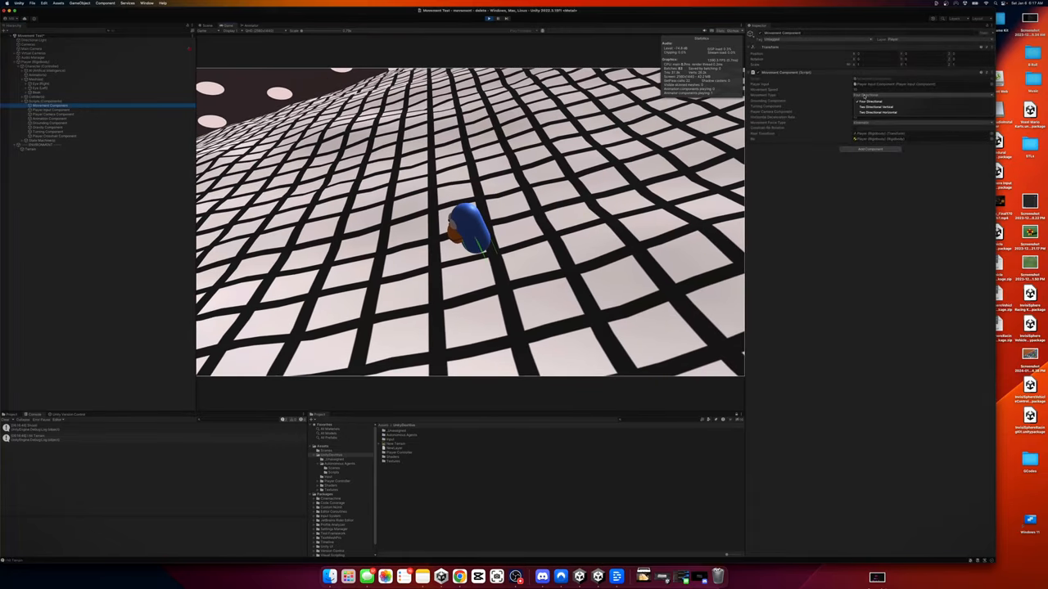
{"action": "left_click", "coordinate": [876, 112]}
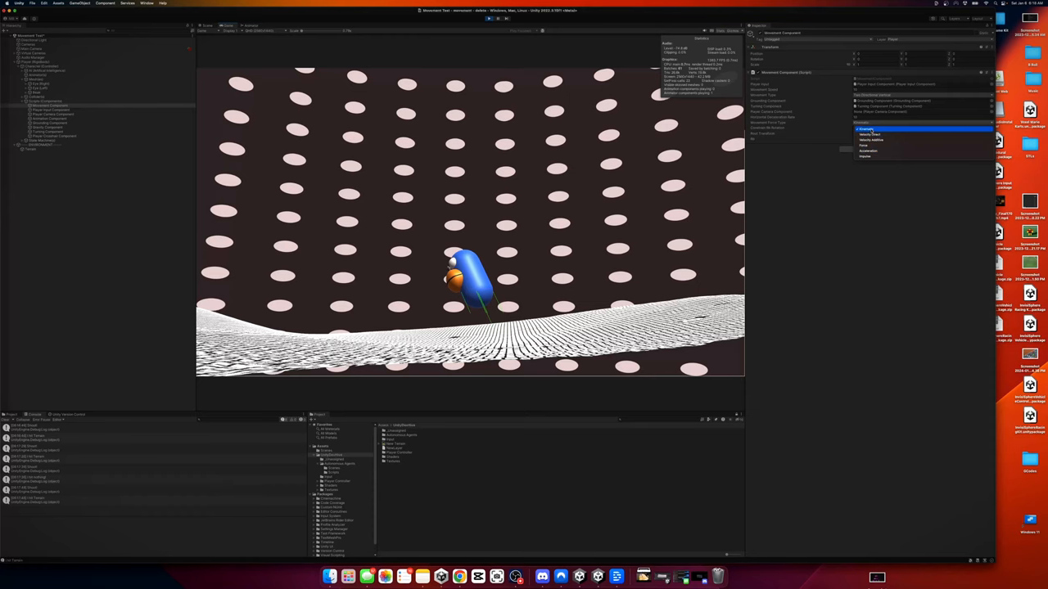
{"action": "left_click", "coordinate": [868, 128]}
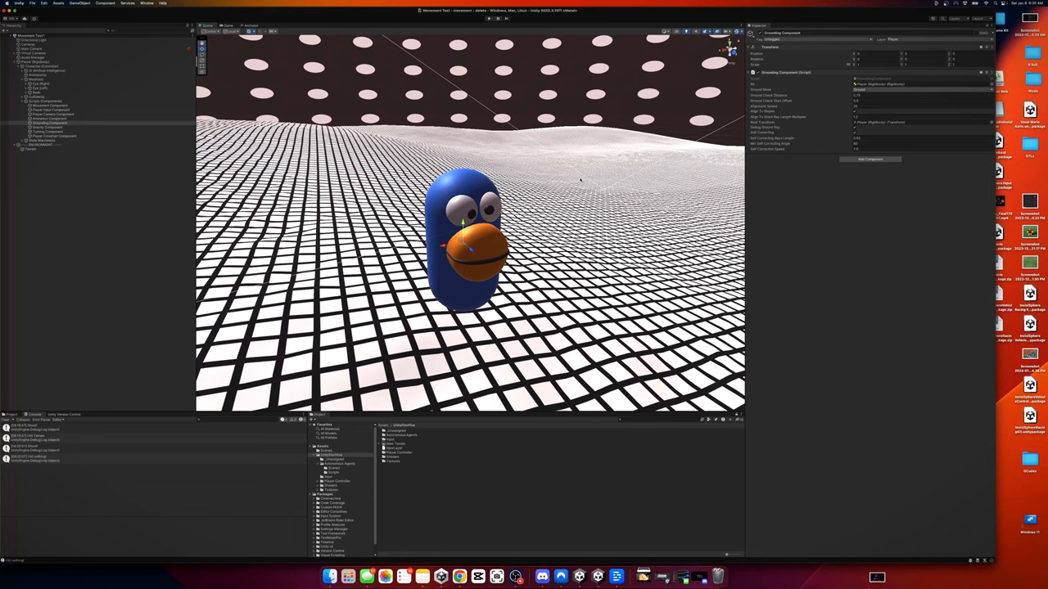
{"action": "mouse_move", "coordinate": [146, 154]}
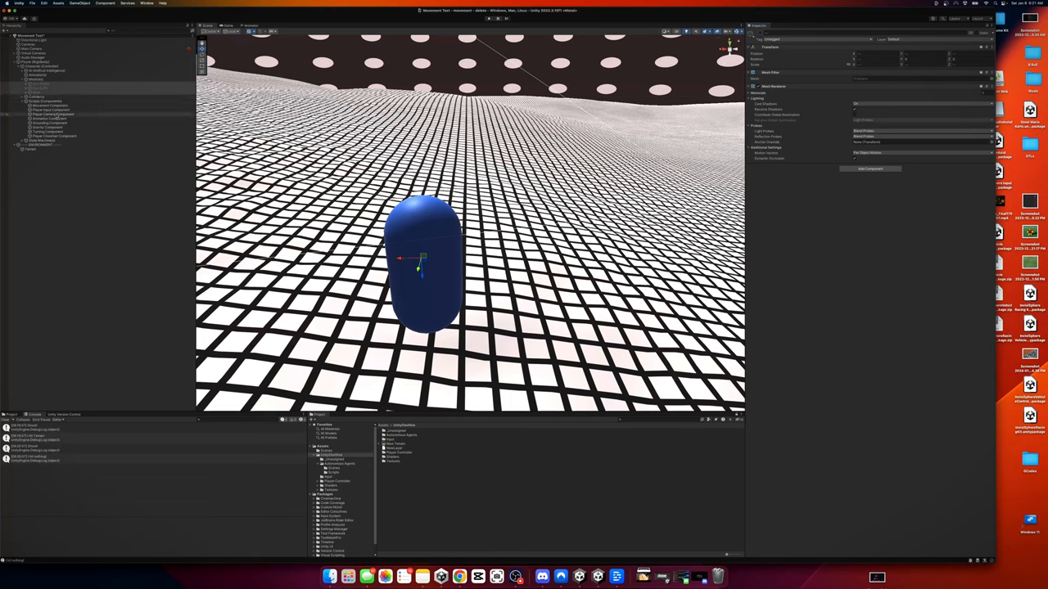
Step: Test the Player Camera Component in Play mode, then inspect the hidden Beak object
{"action": "left_click", "coordinate": [49, 114]}
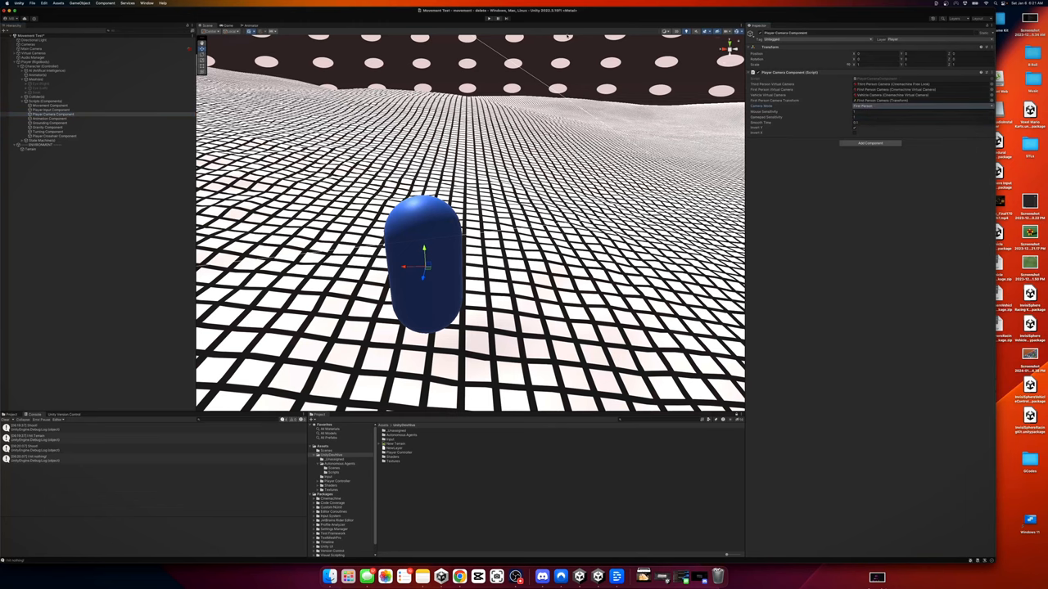
{"action": "left_click", "coordinate": [487, 18]}
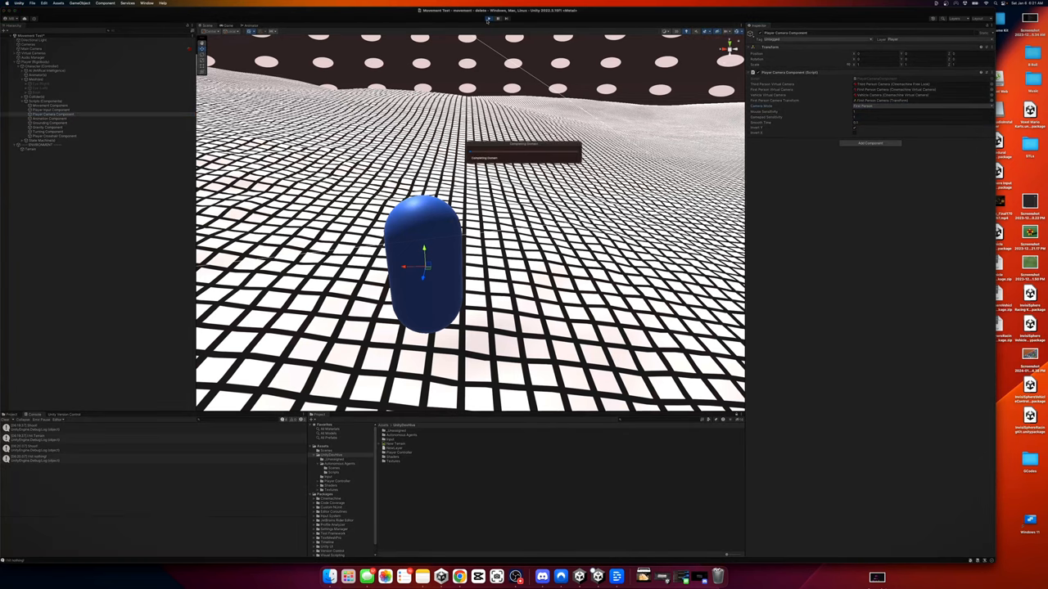
{"action": "left_click", "coordinate": [487, 19]}
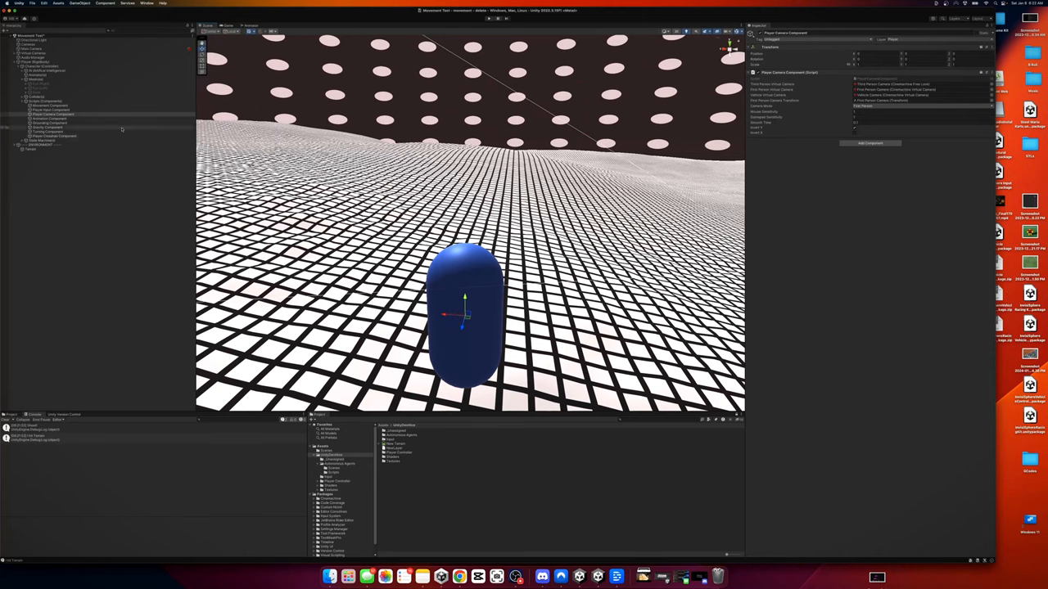
{"action": "left_click", "coordinate": [41, 87]}
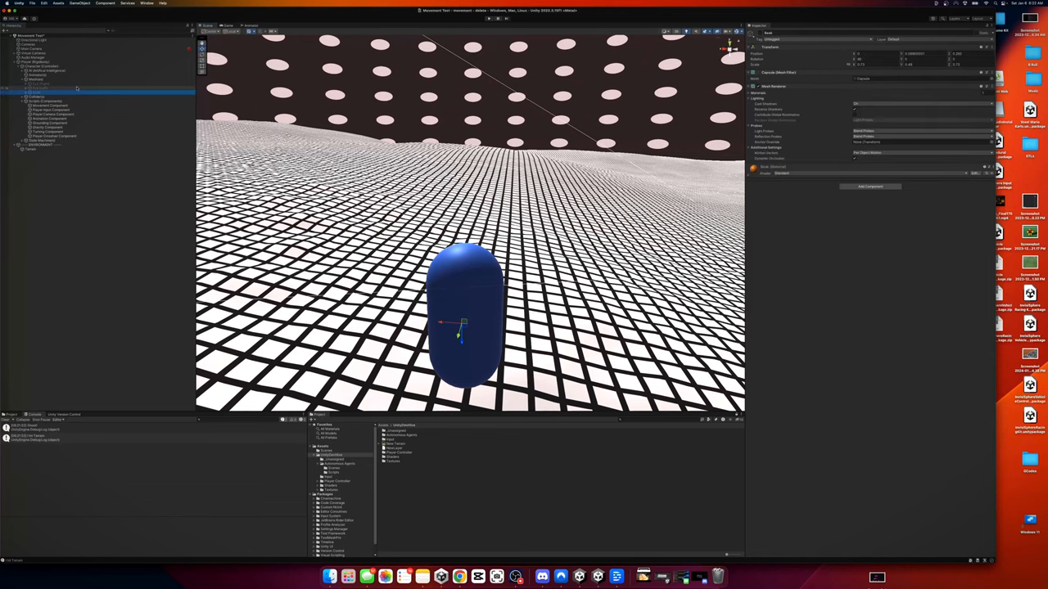